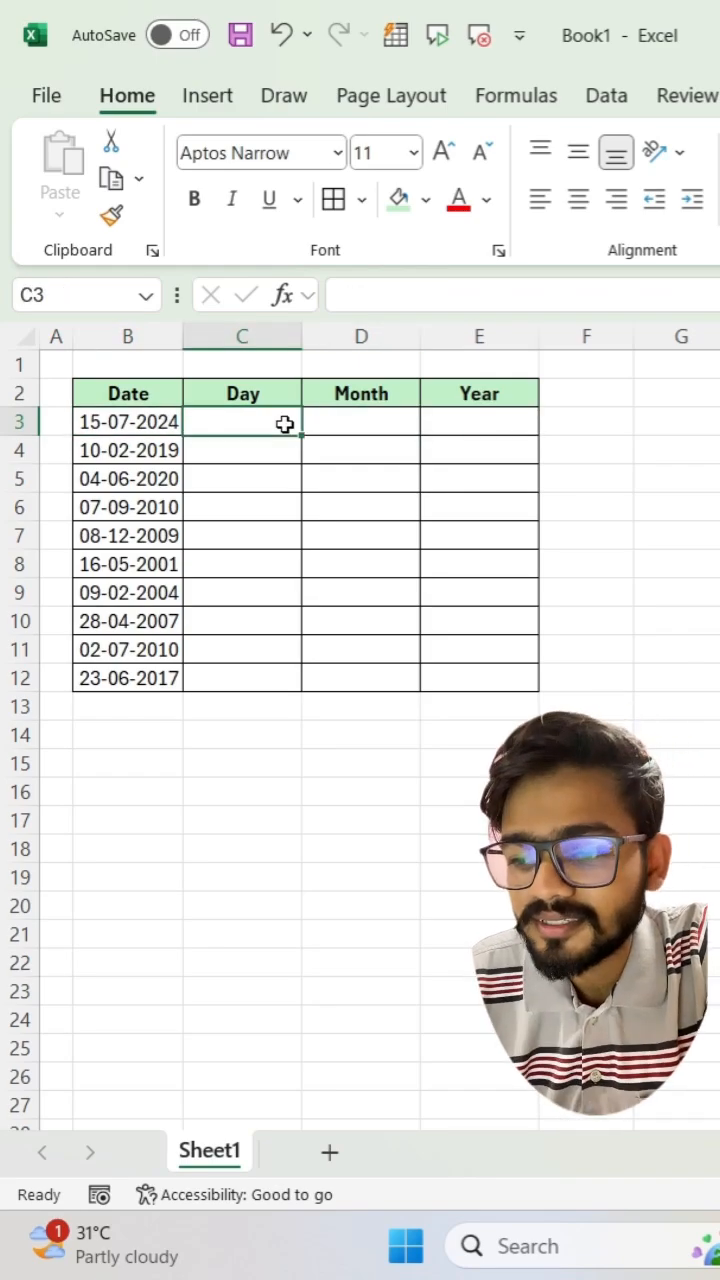
Enter =TEXT(B3,"dddd") in C3 so it shows Monday for 15-07-2024.
type("=text(B3")
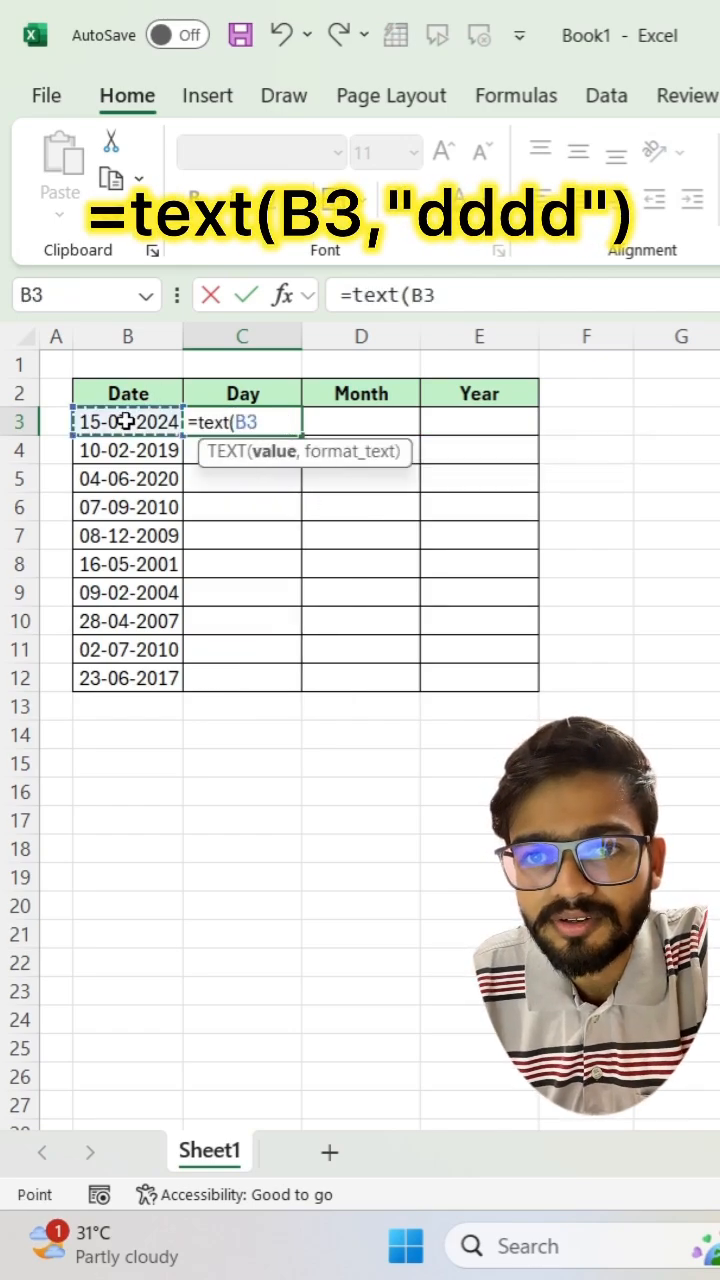
type(",\"")
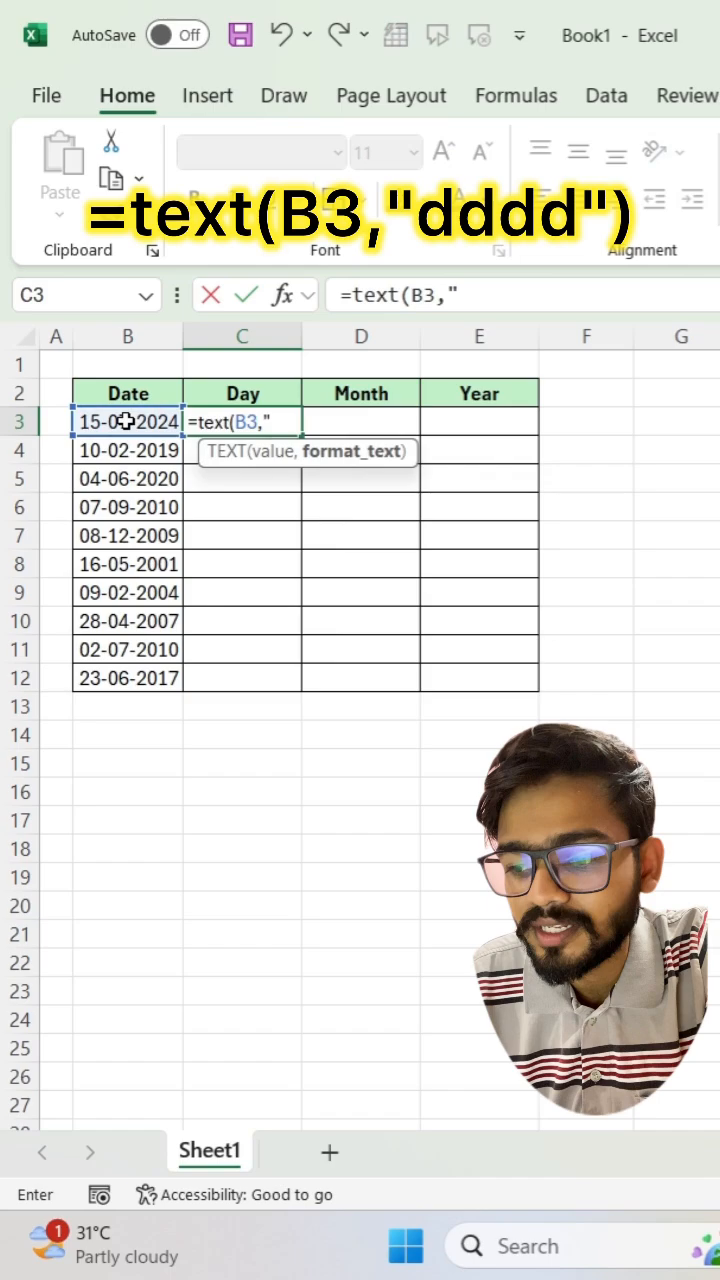
type("d")
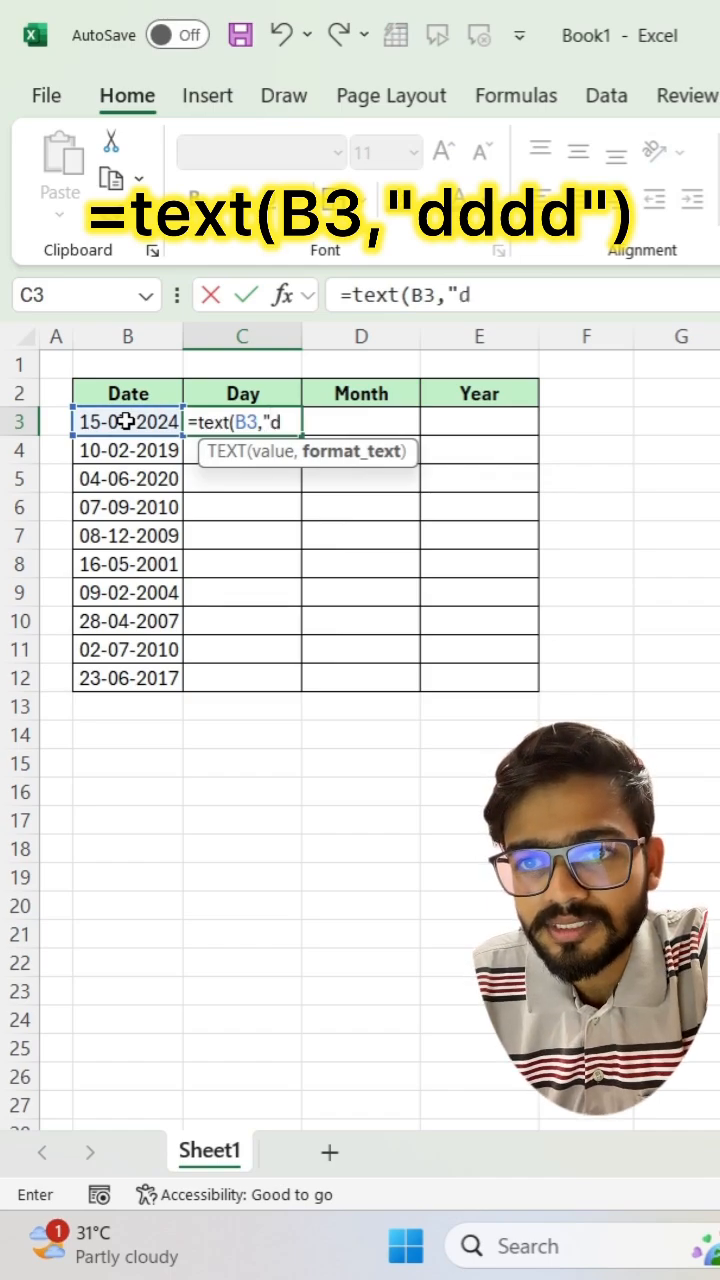
type("ddd")
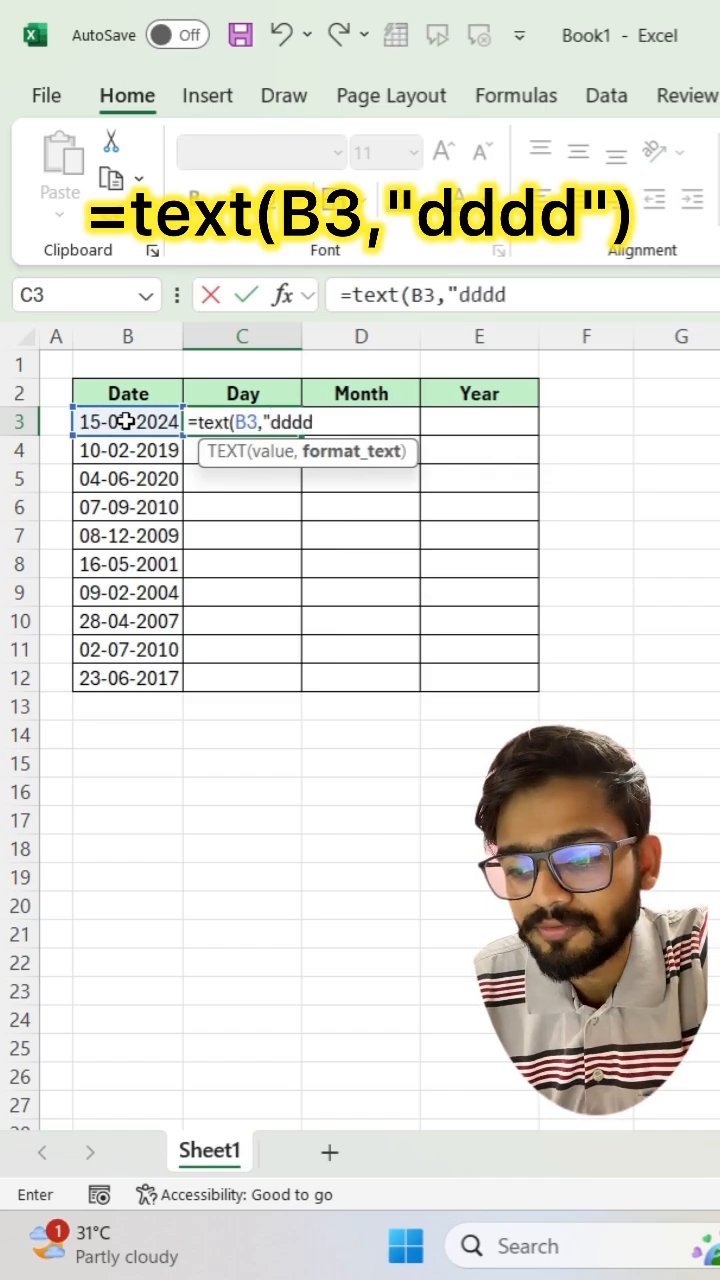
type("\"")
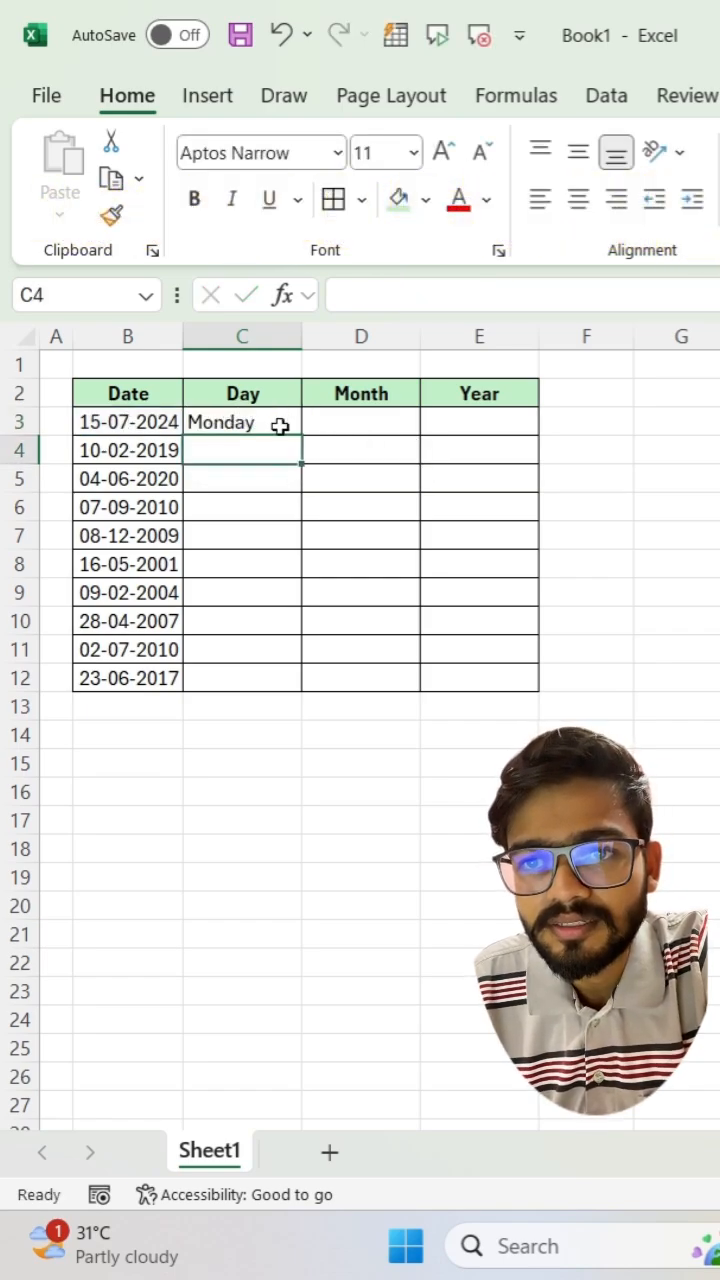
left_click(360, 422)
type("=")
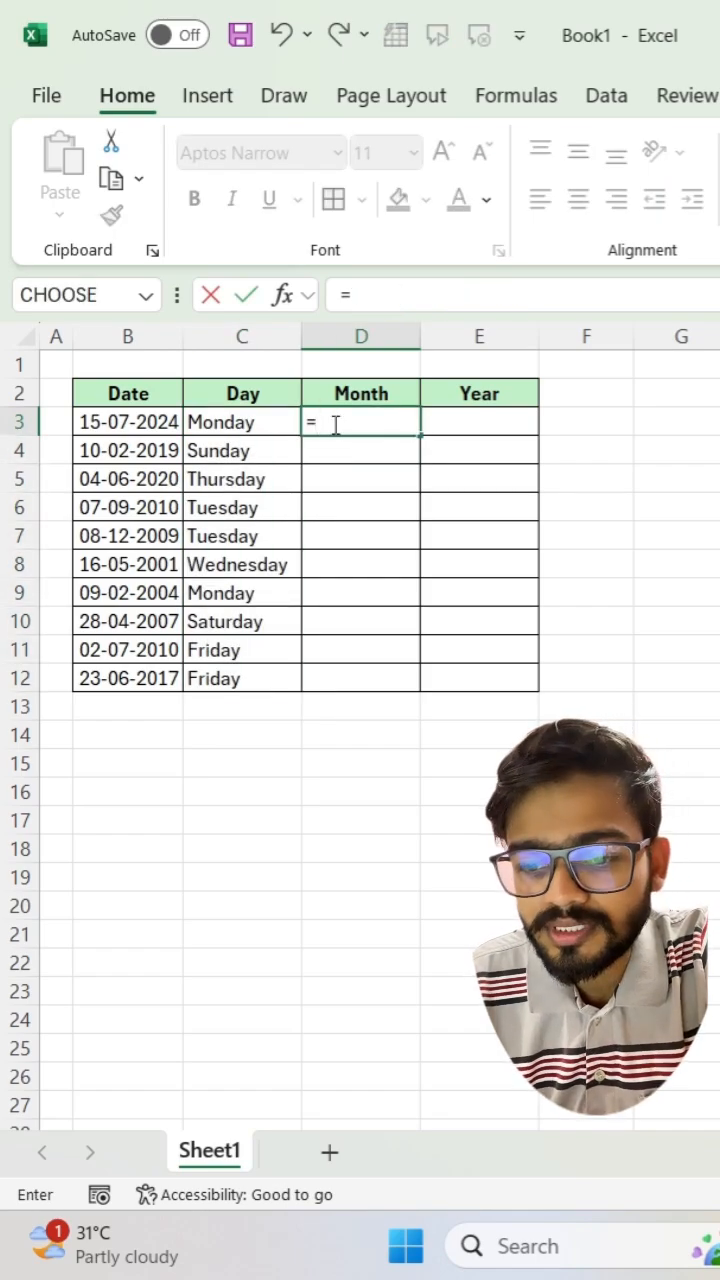
Enter the "mmmm" TEXT formula in D3 and fill month names down to row 12.
type("text(A3")
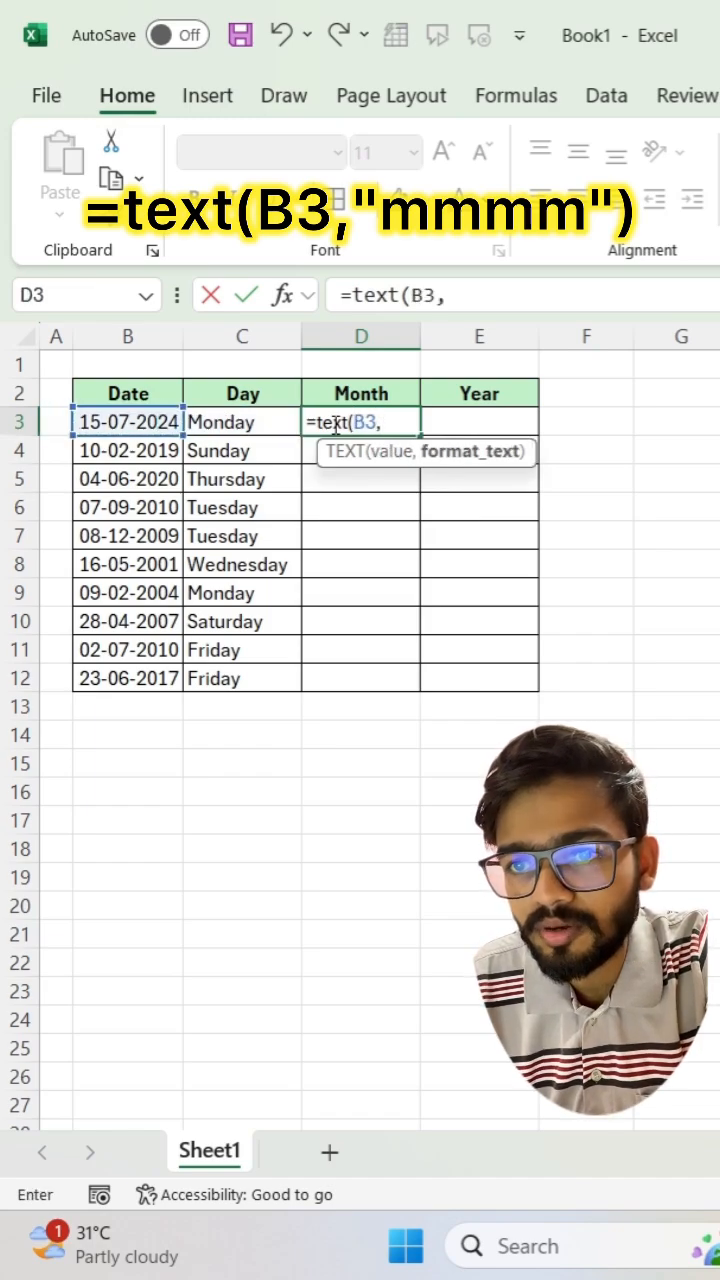
type("\"")
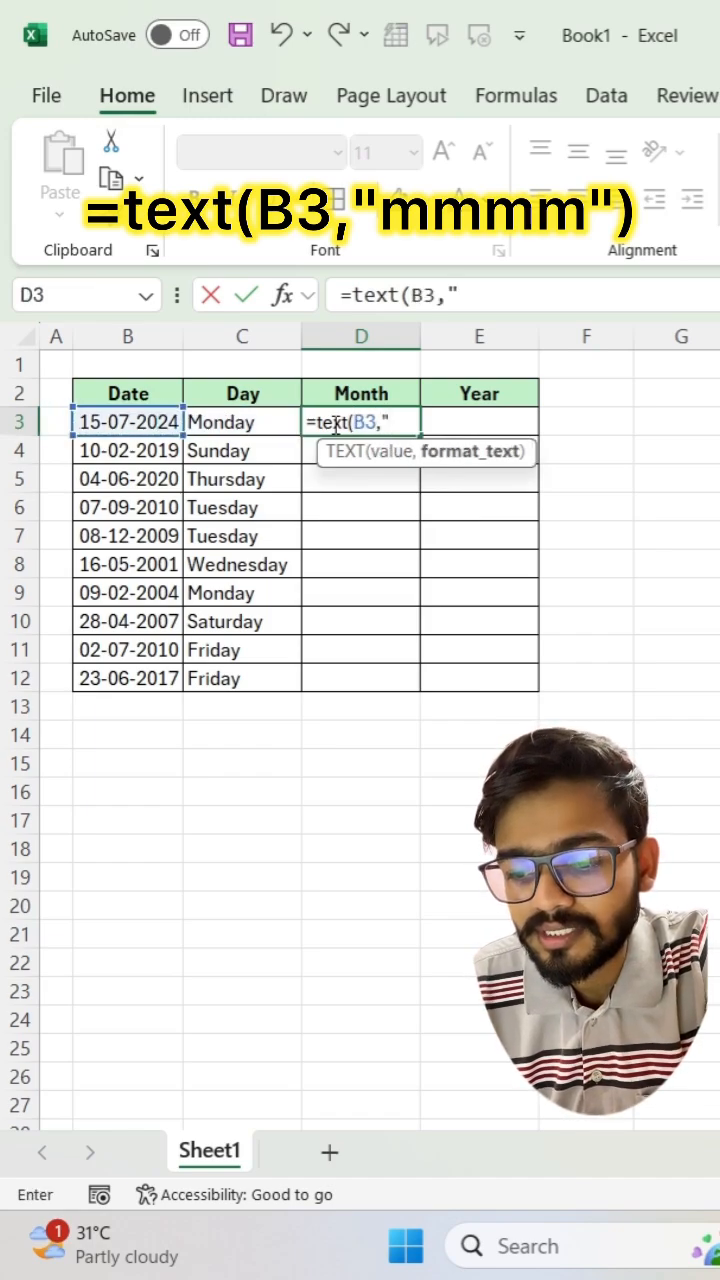
type("mmmm")
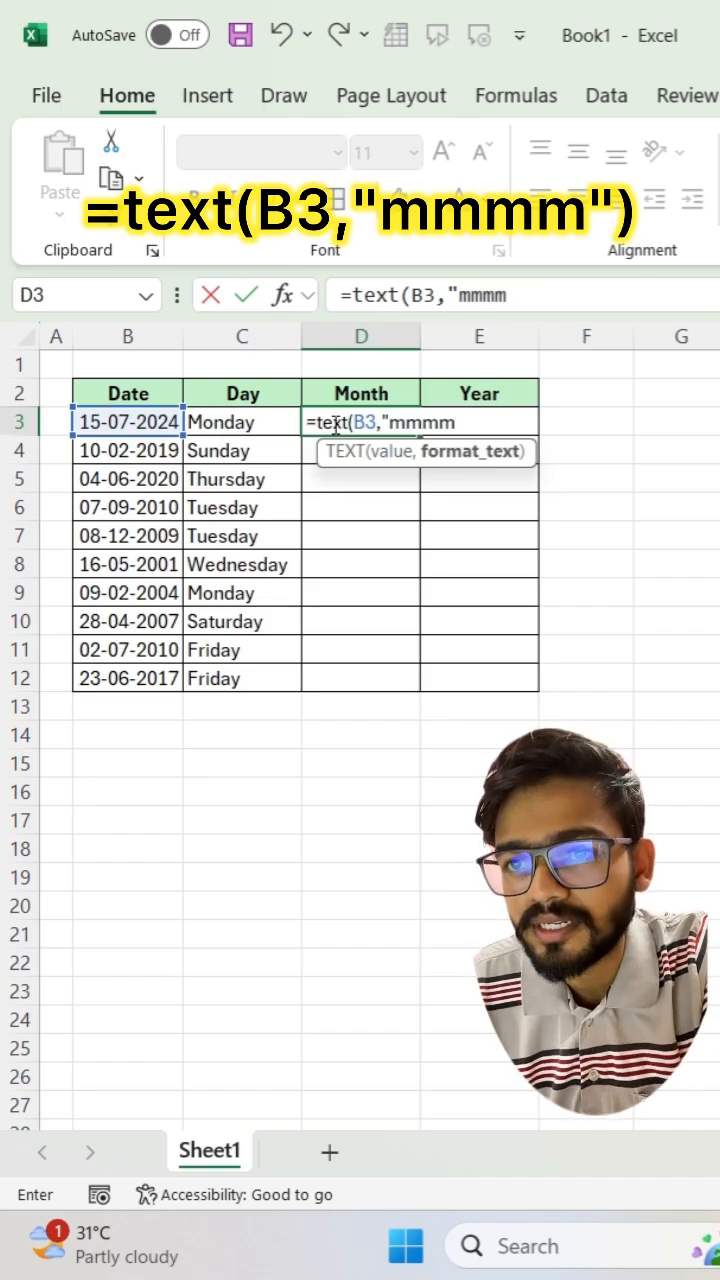
key("Return")
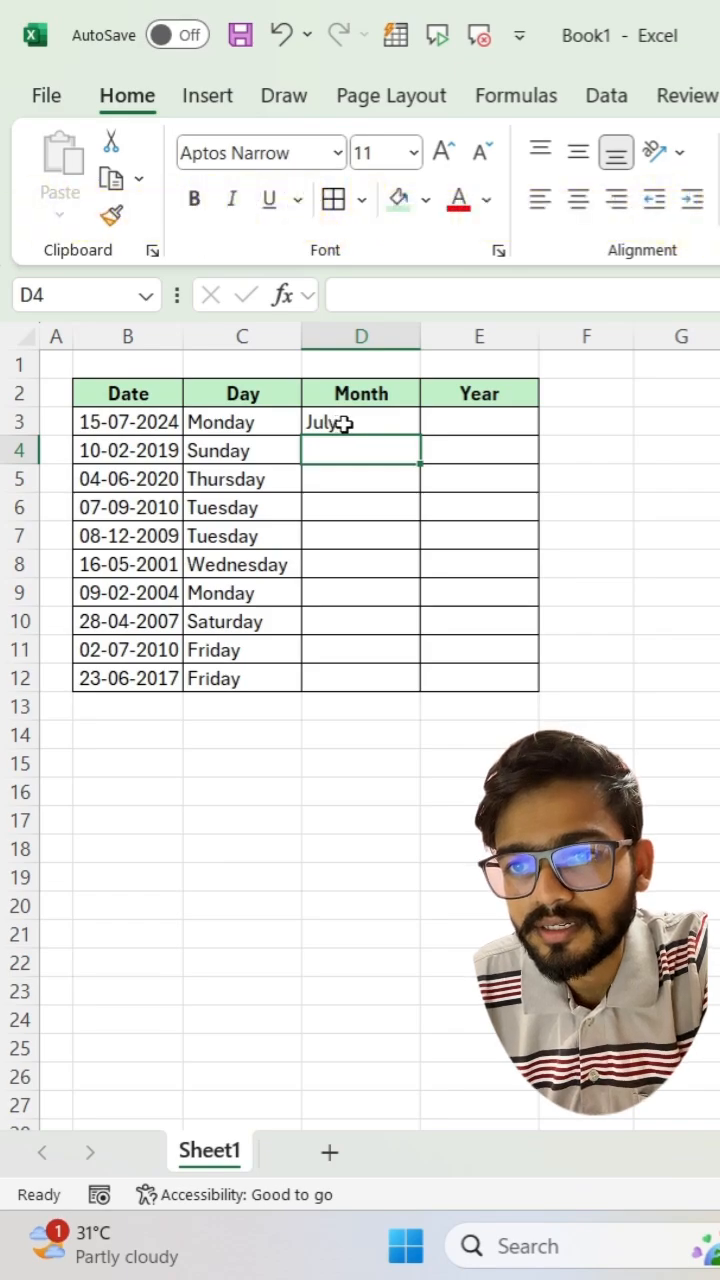
left_click_drag(360, 422, 360, 678)
type("=")
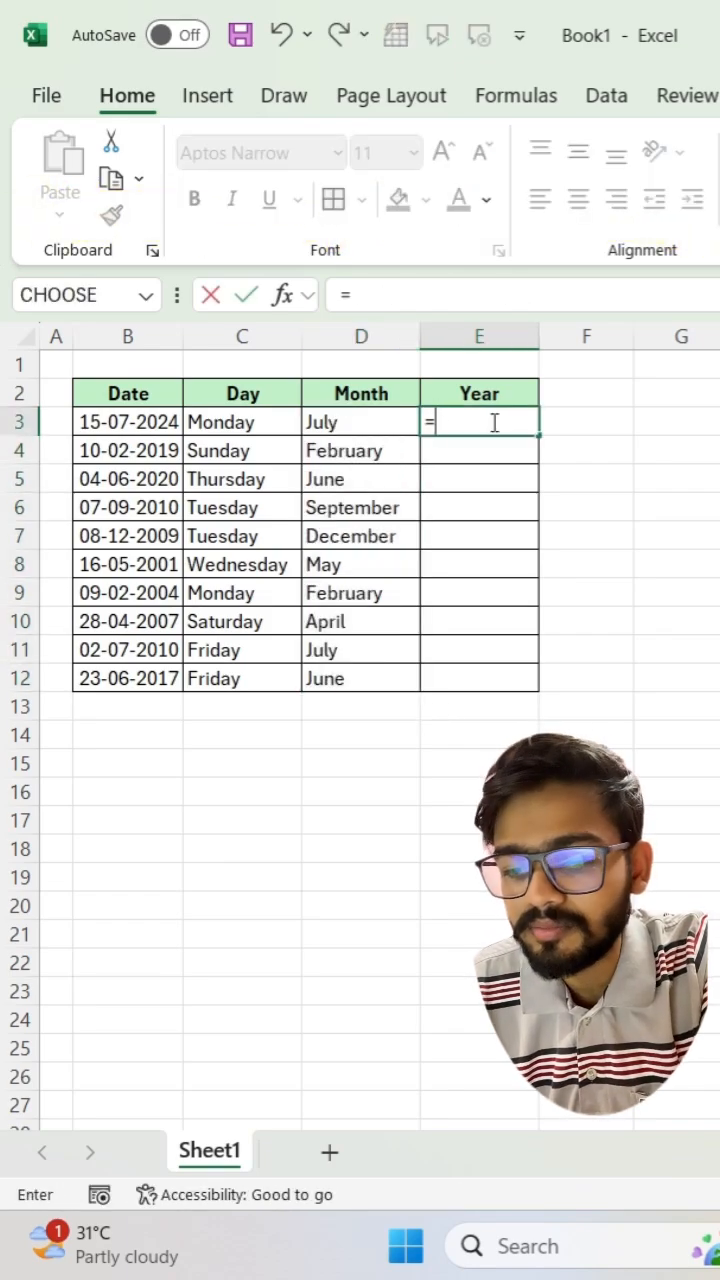
Enter =TEXT(B3,"yyyy") in E3 so it shows 2024.
type("text(")
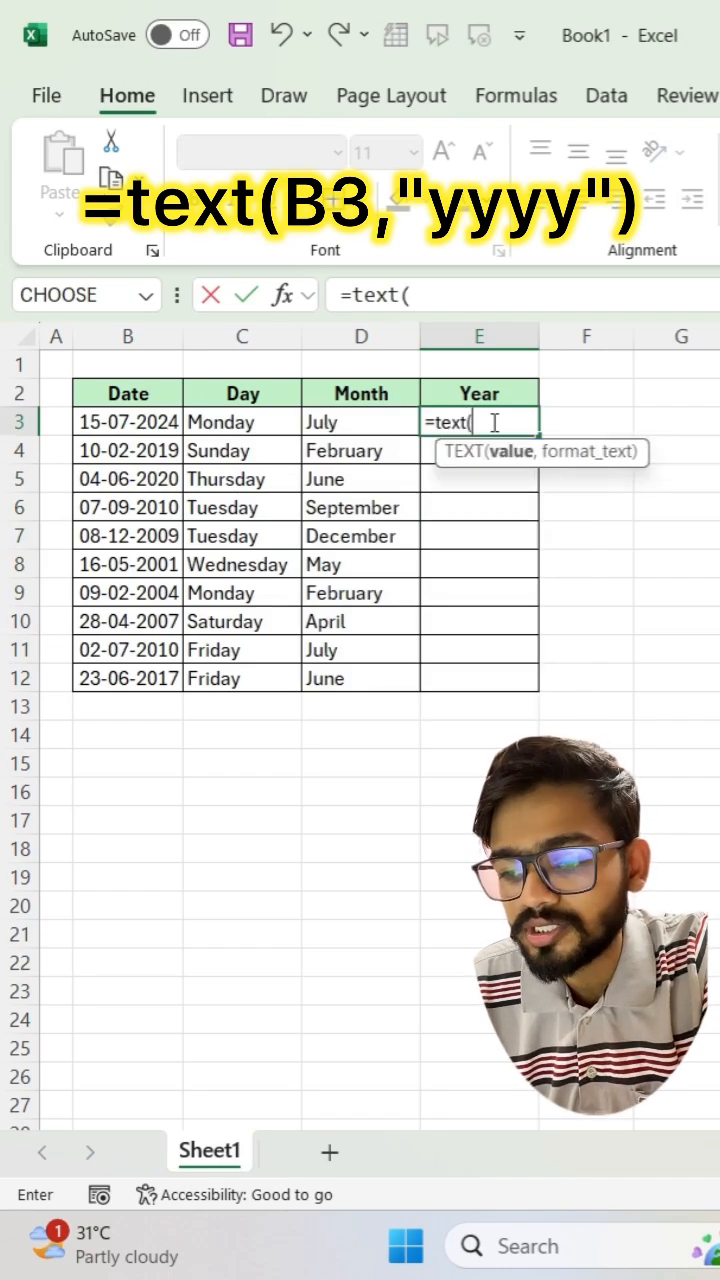
left_click(128, 420)
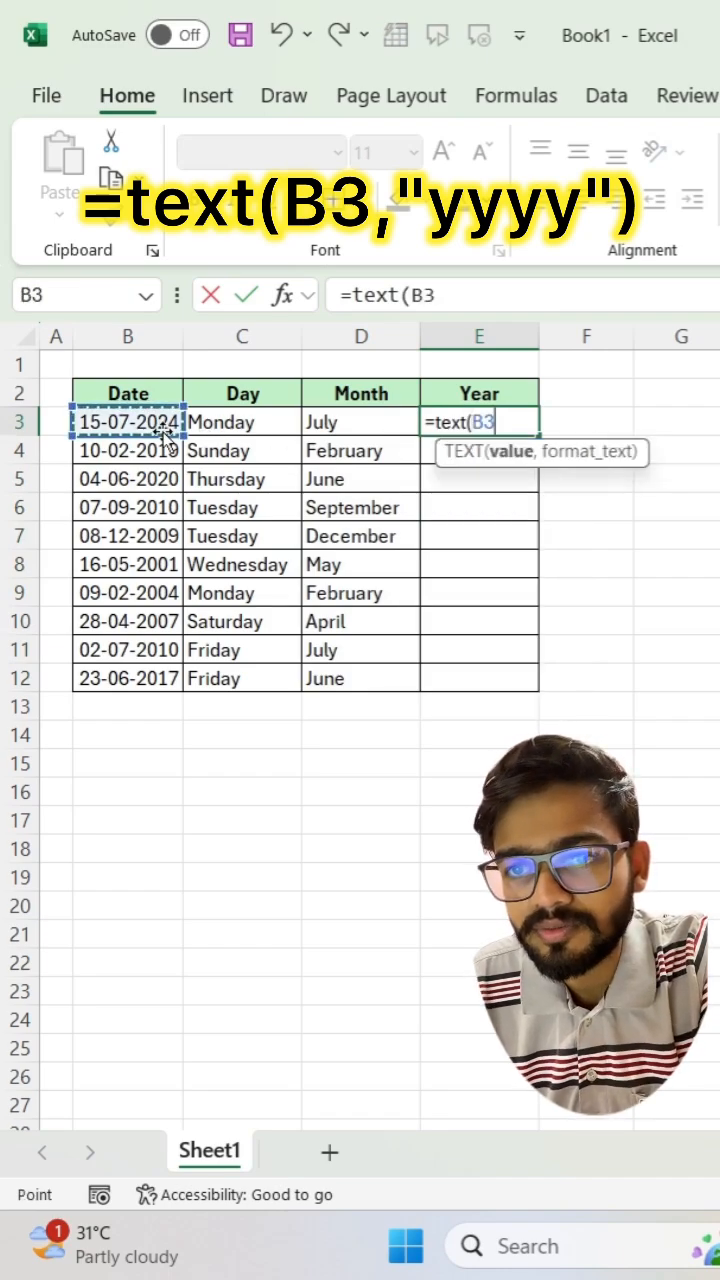
type(",\"")
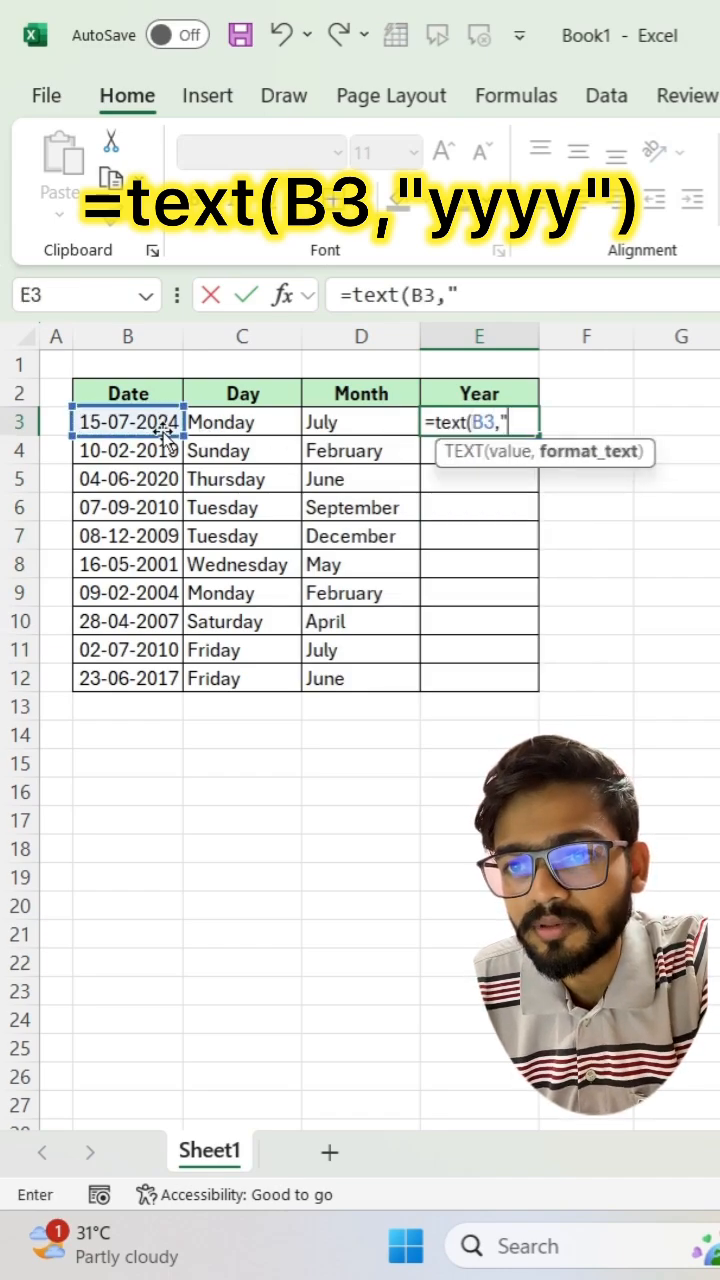
type("y")
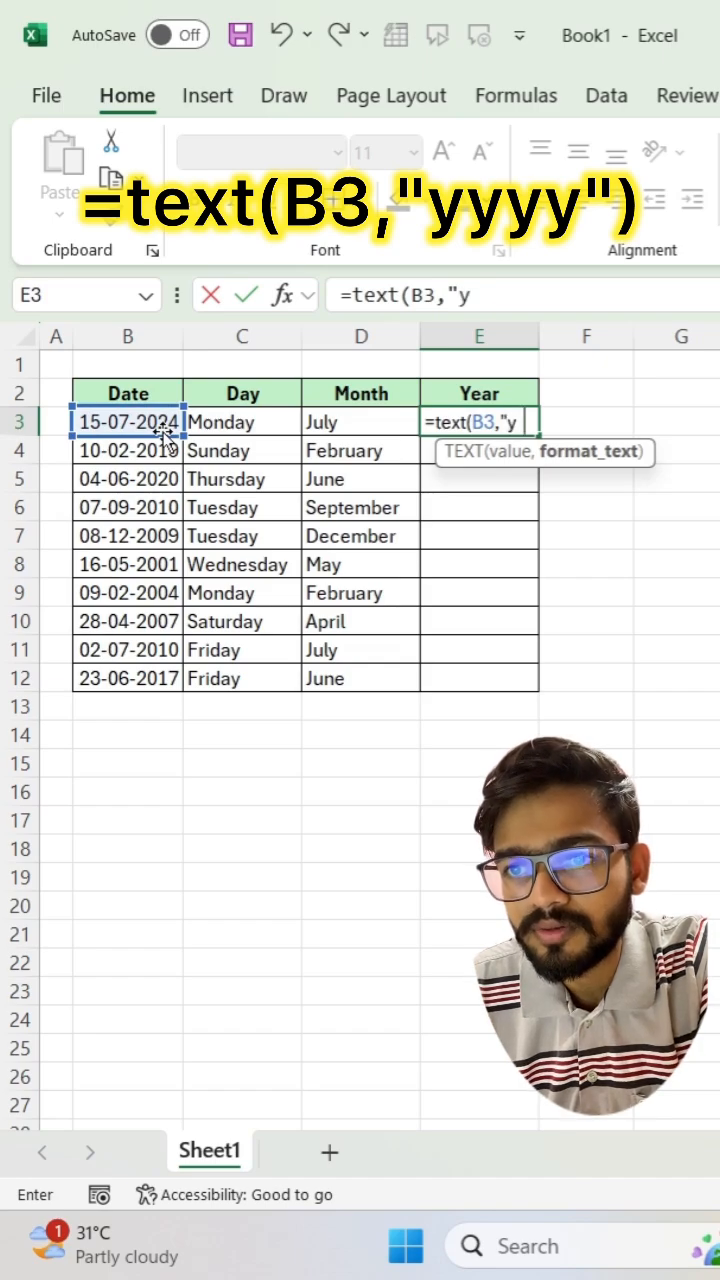
type("yyy\"")
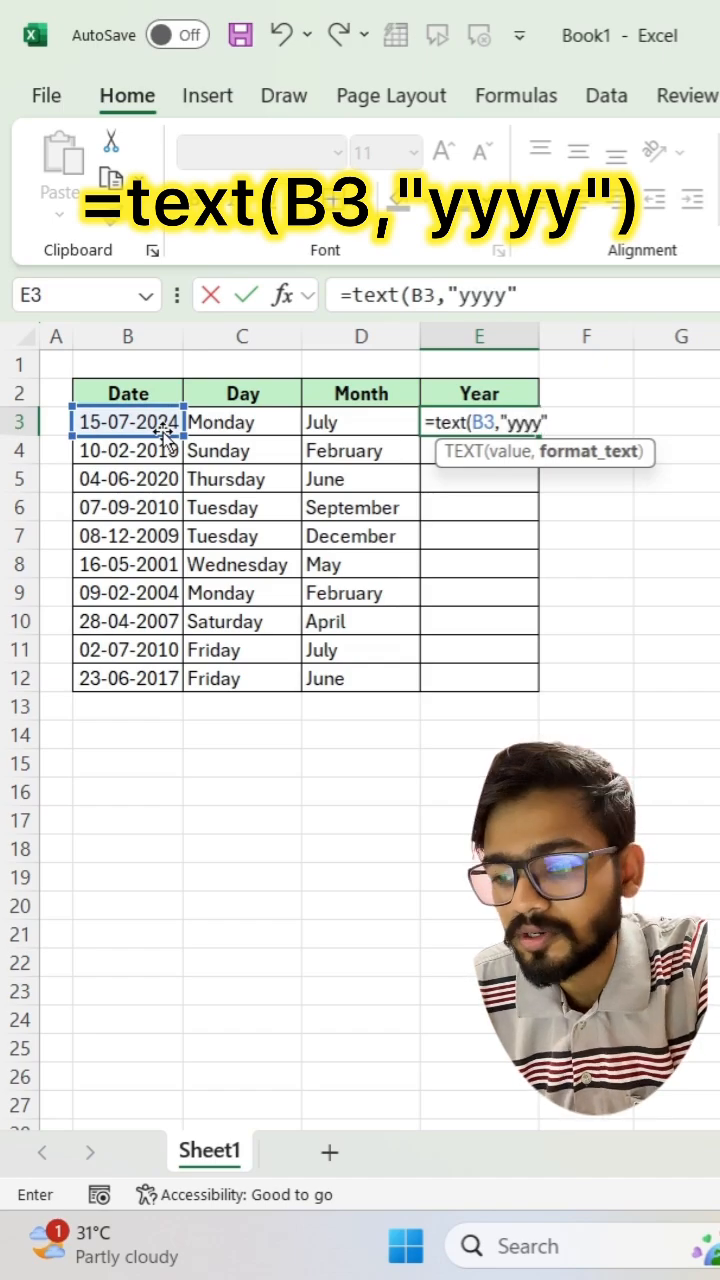
key("Return")
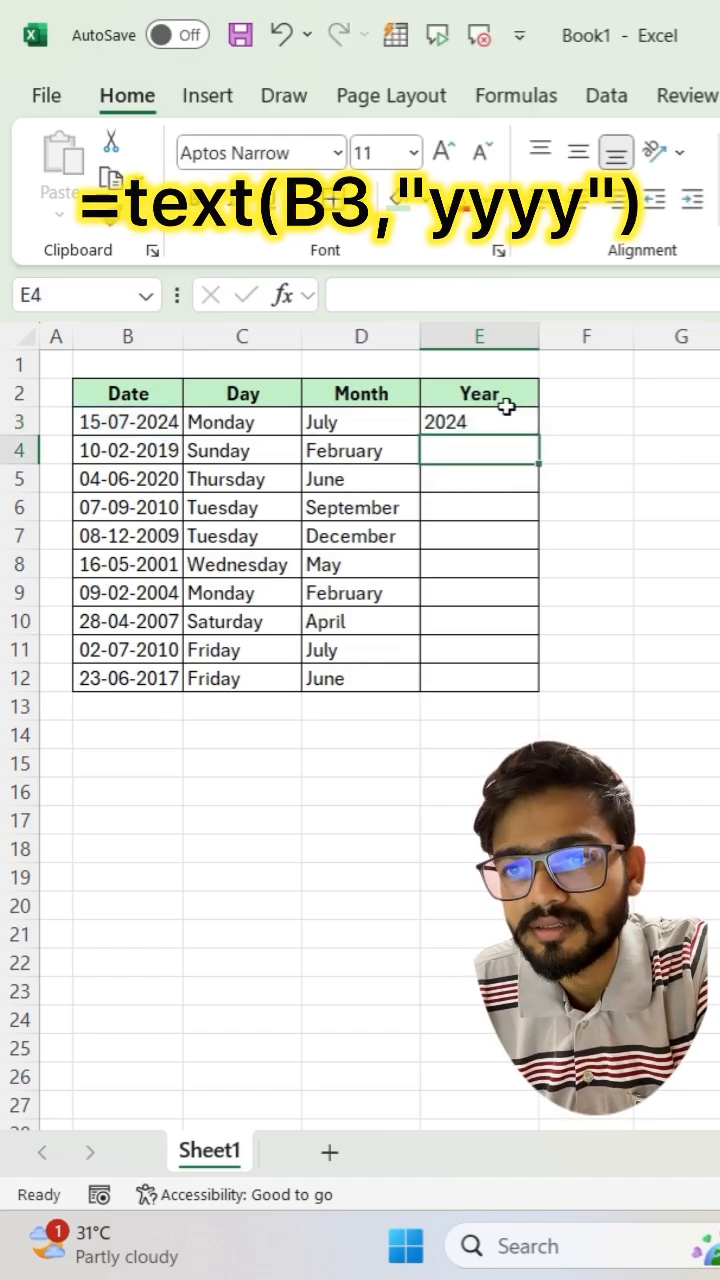